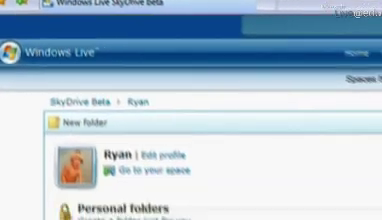
scroll(down, 3)
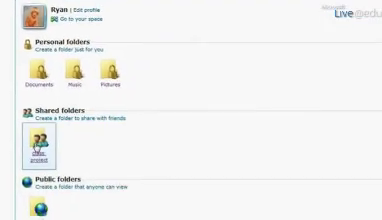